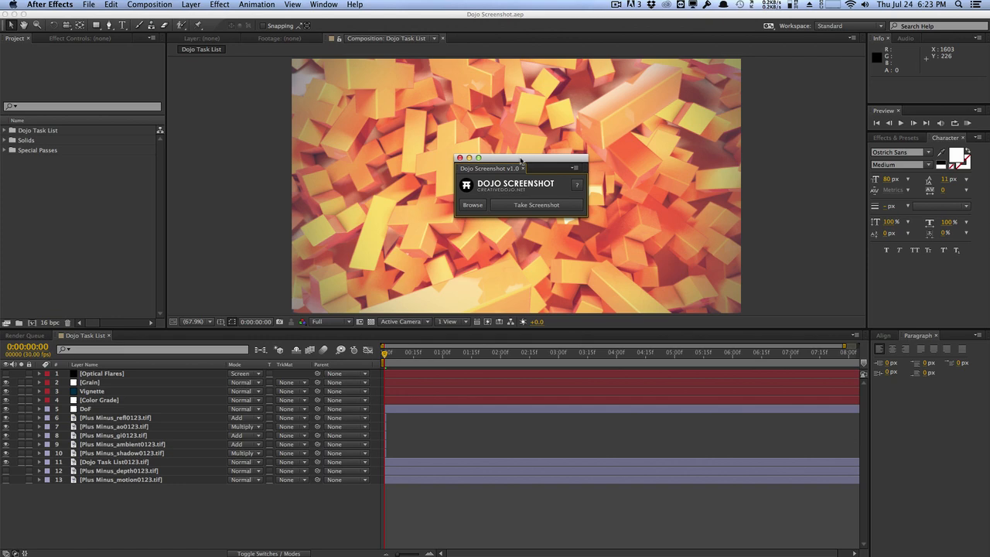
Browse for a new screenshot save folder from the Dojo Screenshot panel
click(473, 205)
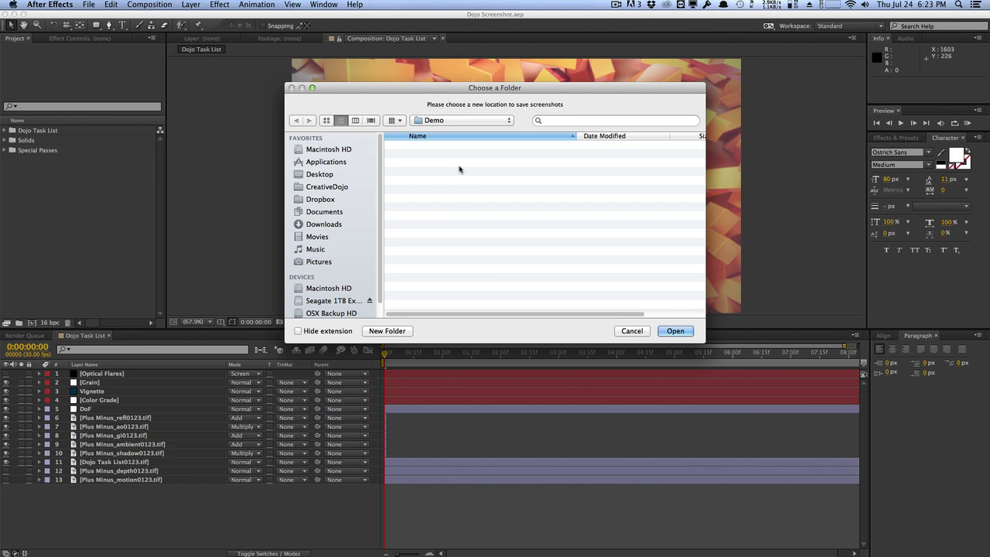
mouse_move(468, 181)
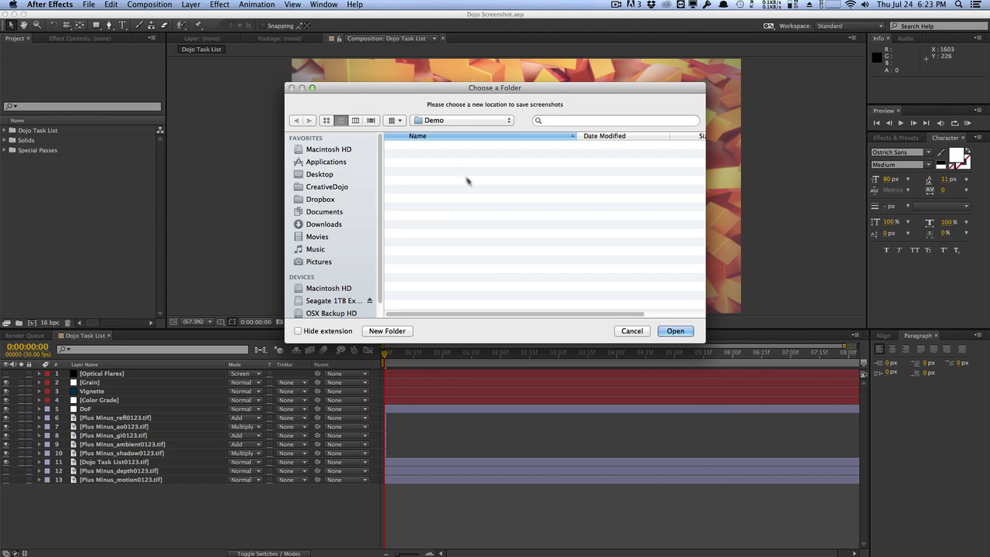
Confirm Demo as the screenshot destination folder
click(674, 331)
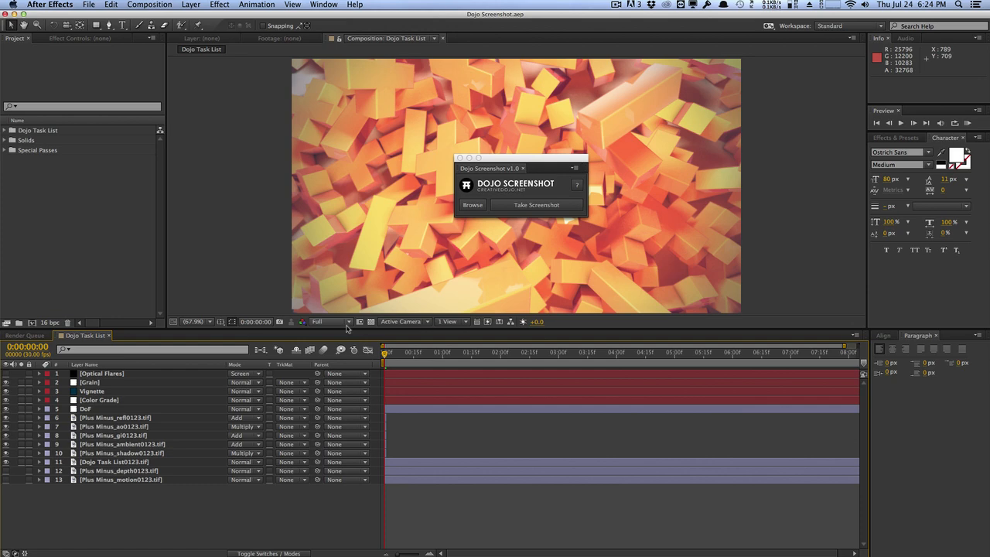
Verify viewer resolution is Full and capture the composition frame as a PNG
click(328, 320)
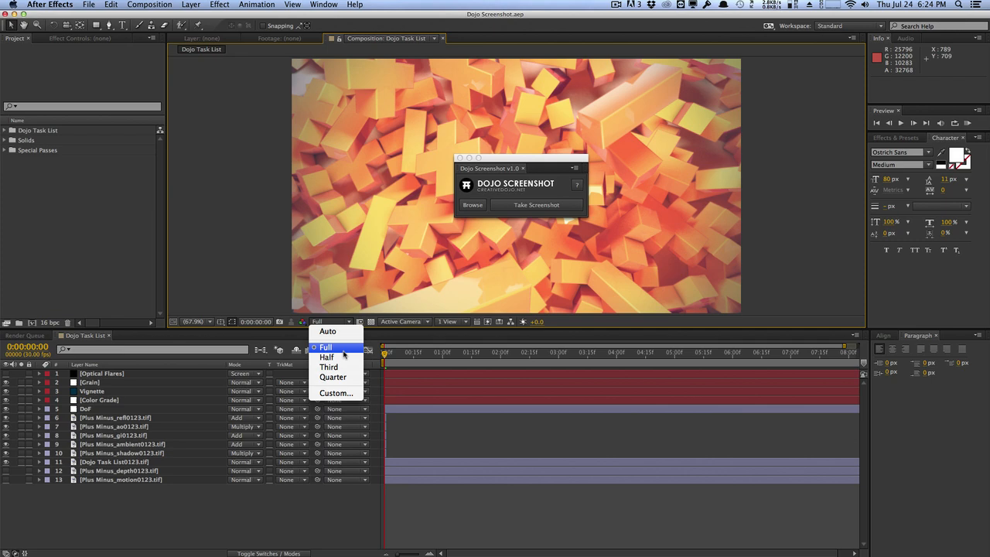
mouse_move(328, 356)
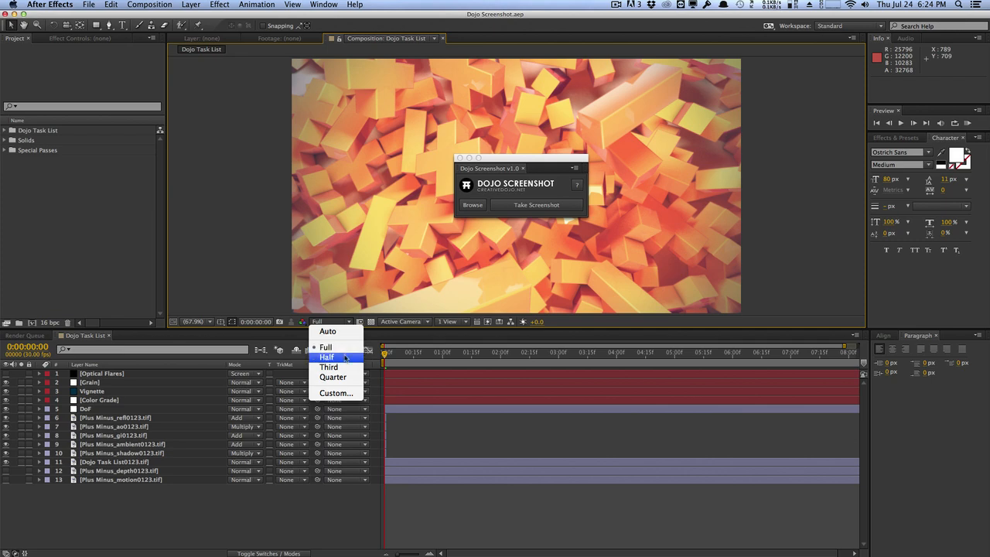
mouse_move(333, 378)
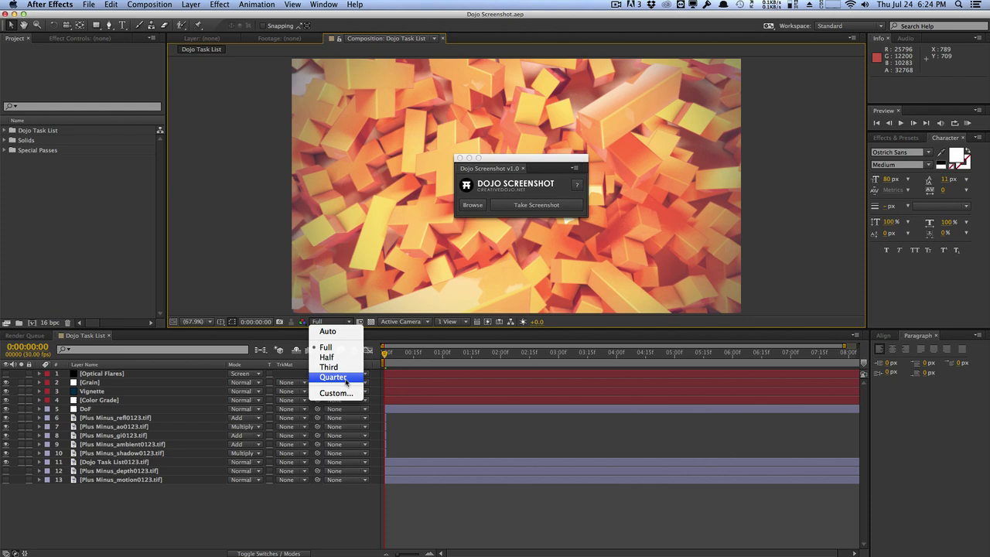
mouse_move(324, 347)
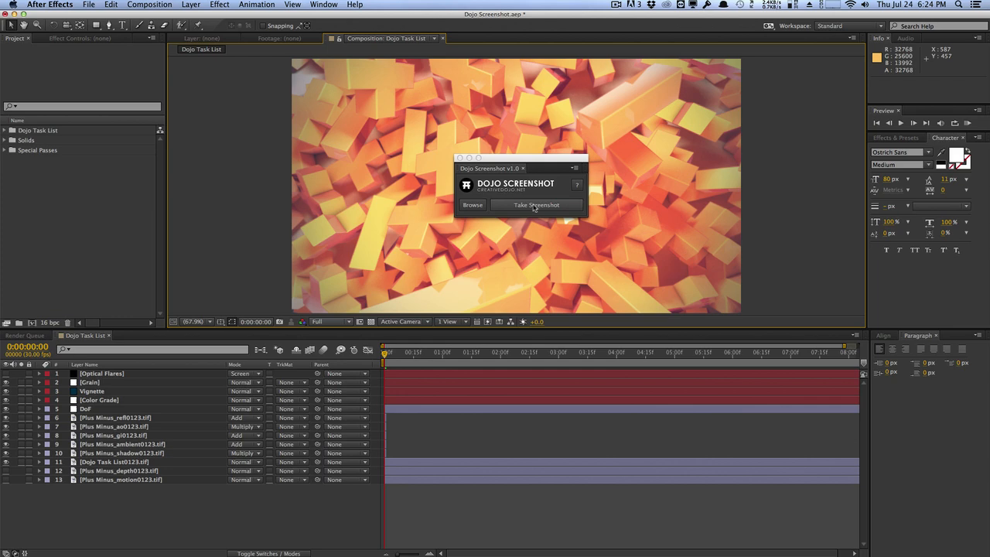
click(535, 204)
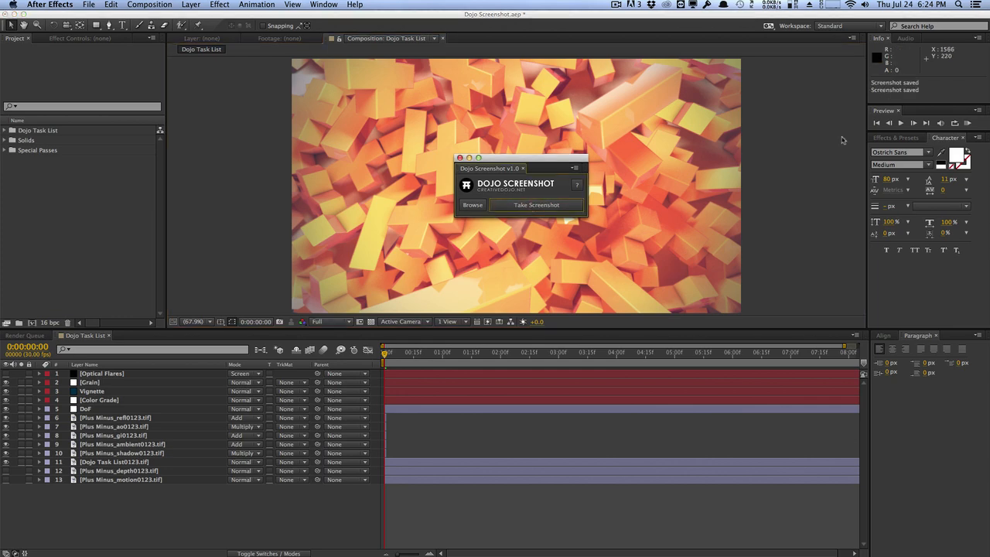
mouse_move(897, 106)
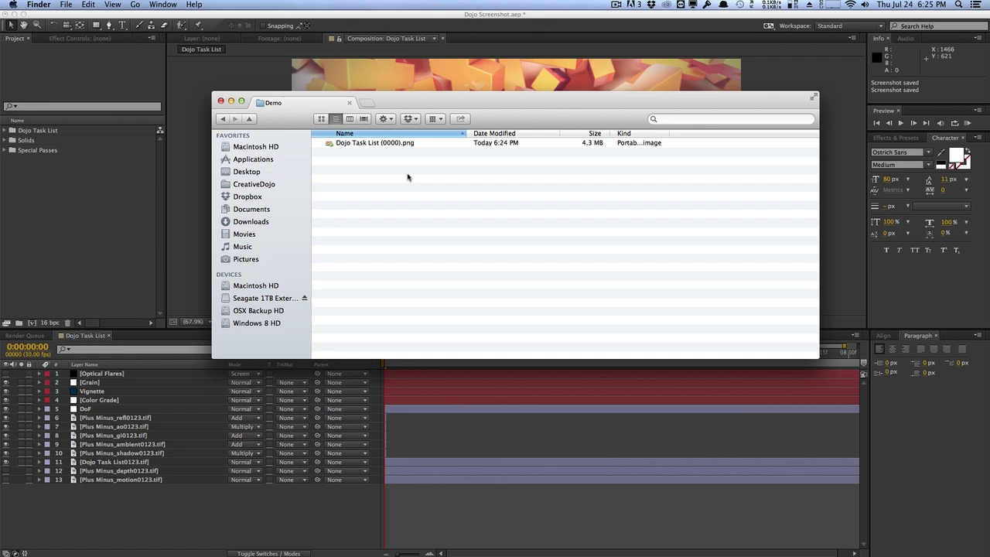
mouse_move(390, 152)
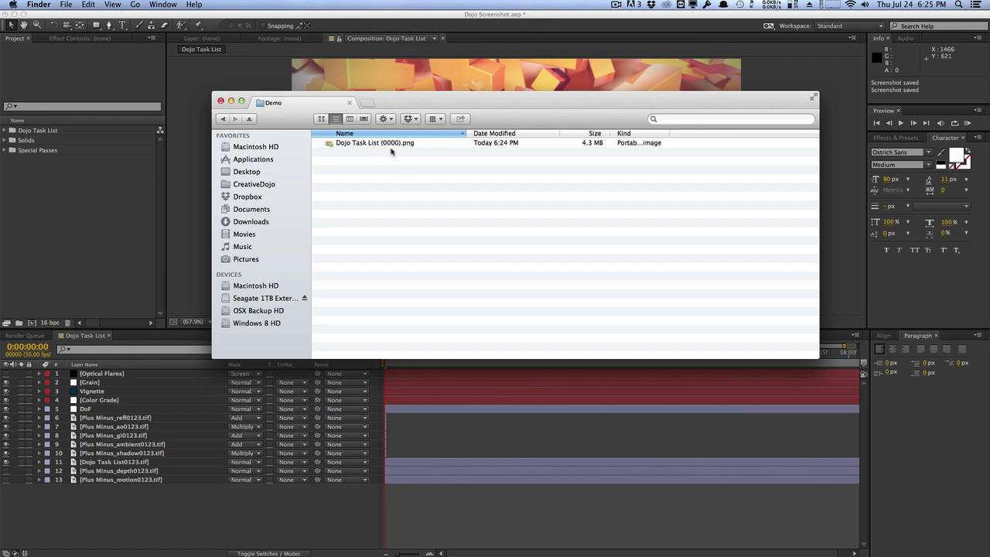
Select the saved Dojo Task List (0000).png file in the Demo folder
click(374, 142)
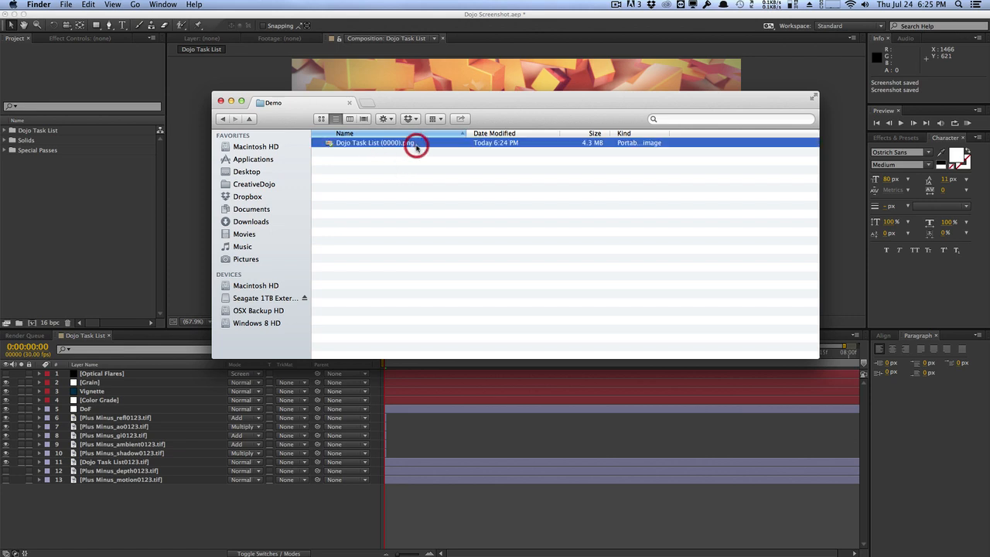